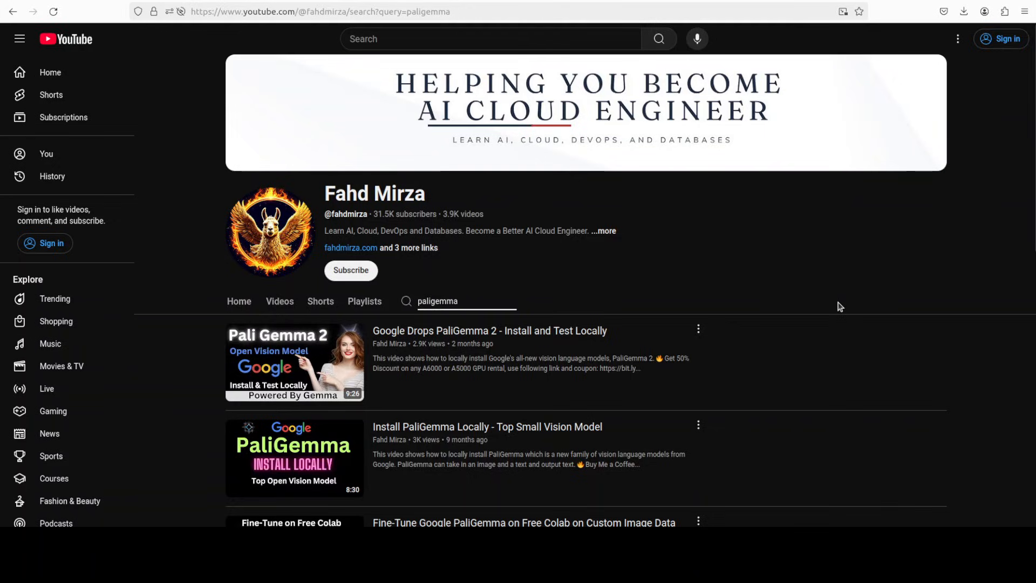
{"action": "mouse_move", "coordinate": [782, 392]}
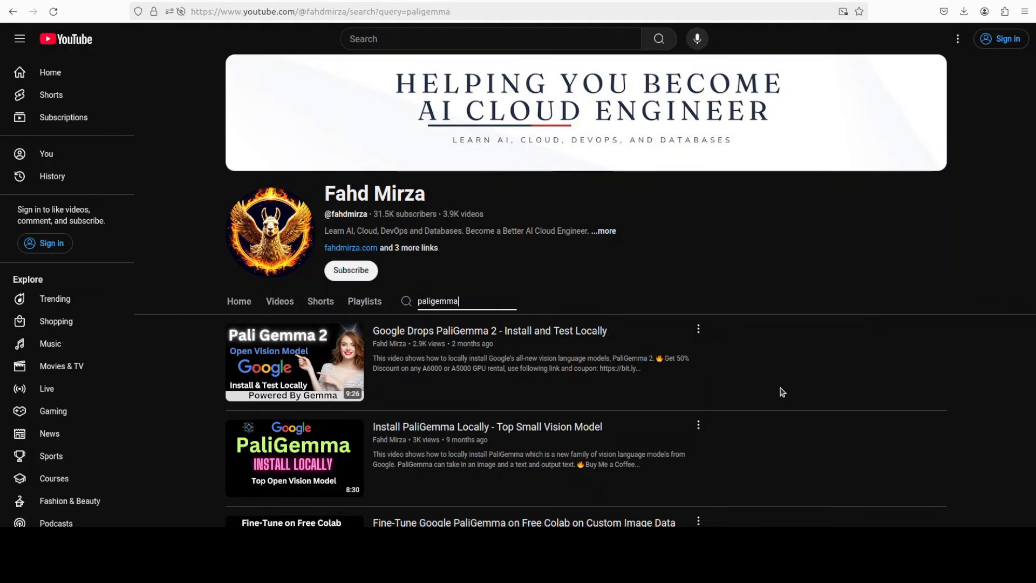
{"action": "mouse_move", "coordinate": [830, 234]}
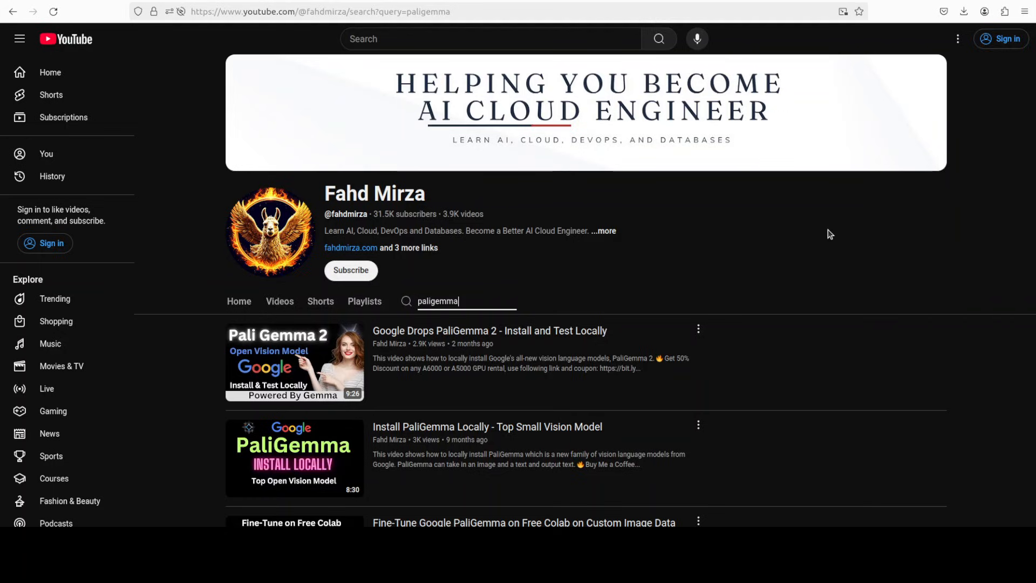
{"action": "mouse_move", "coordinate": [832, 241]}
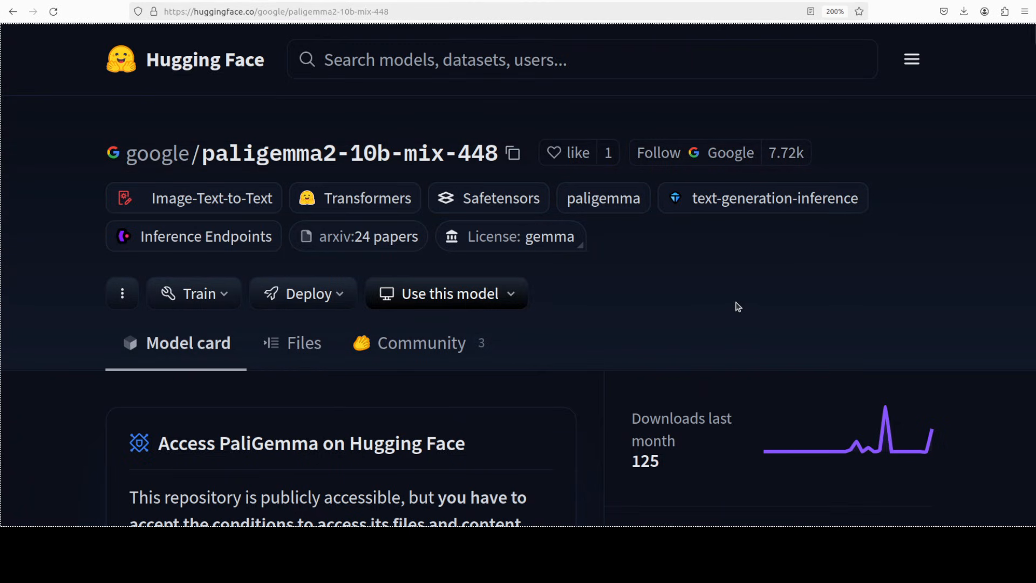
{"action": "mouse_move", "coordinate": [611, 265]}
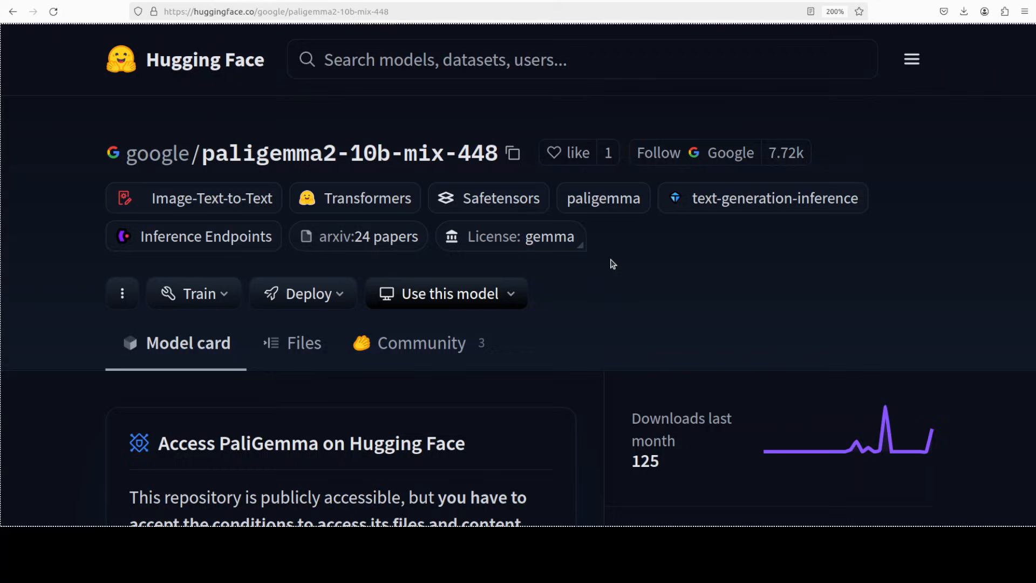
{"action": "mouse_move", "coordinate": [673, 294]}
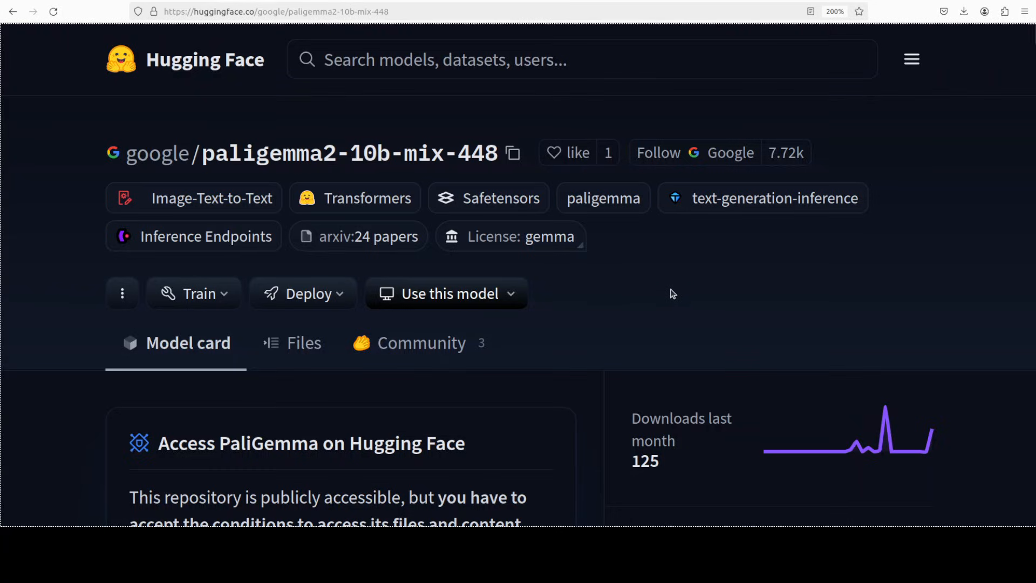
{"action": "mouse_move", "coordinate": [606, 304]}
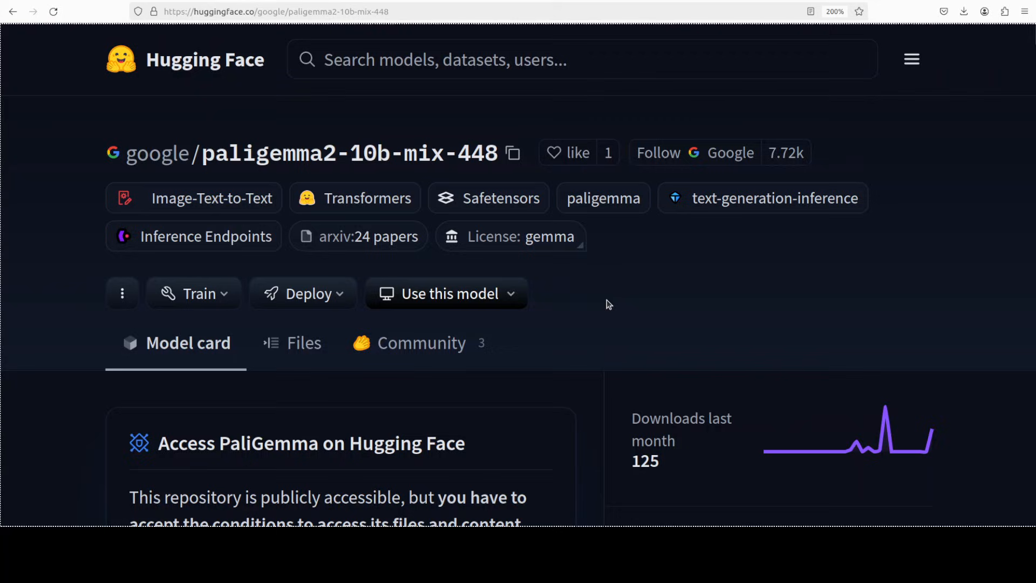
{"action": "mouse_move", "coordinate": [593, 308]}
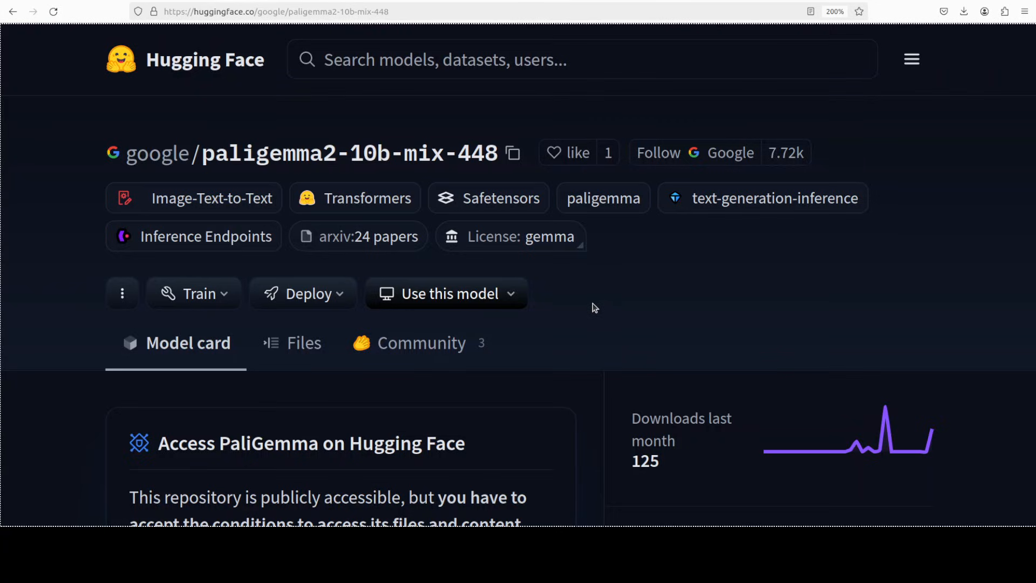
{"action": "mouse_move", "coordinate": [726, 311]}
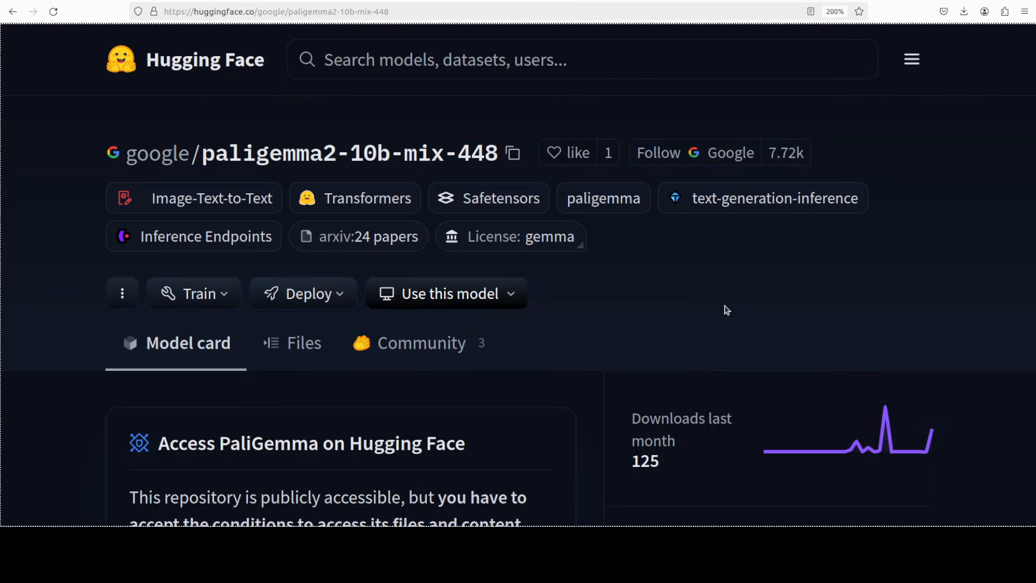
Scroll down the paligemma2-10b-mix-448 model card to read its details.
{"action": "scroll", "scroll_direction": "down", "scroll_amount": 3}
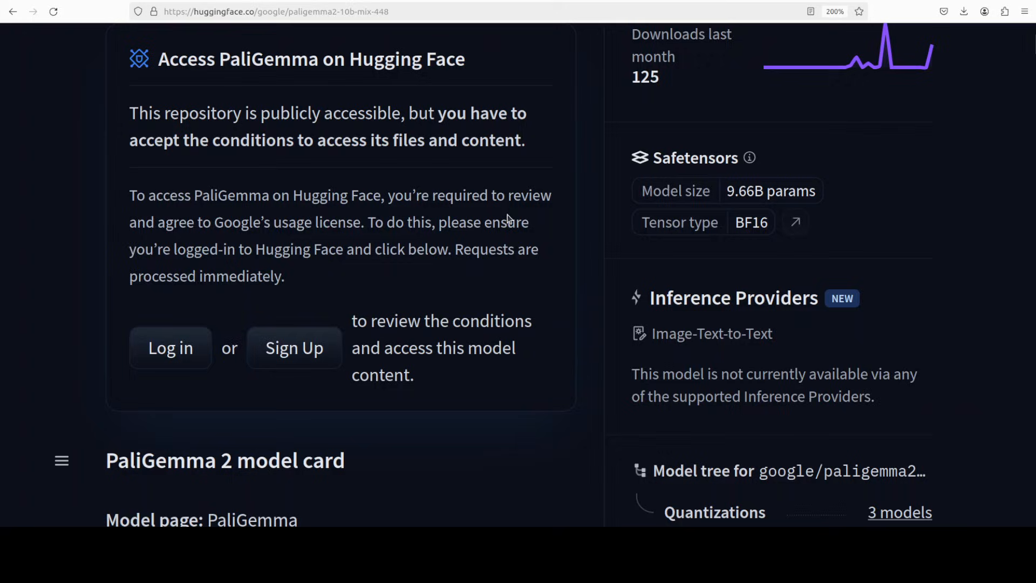
{"action": "mouse_move", "coordinate": [170, 347]}
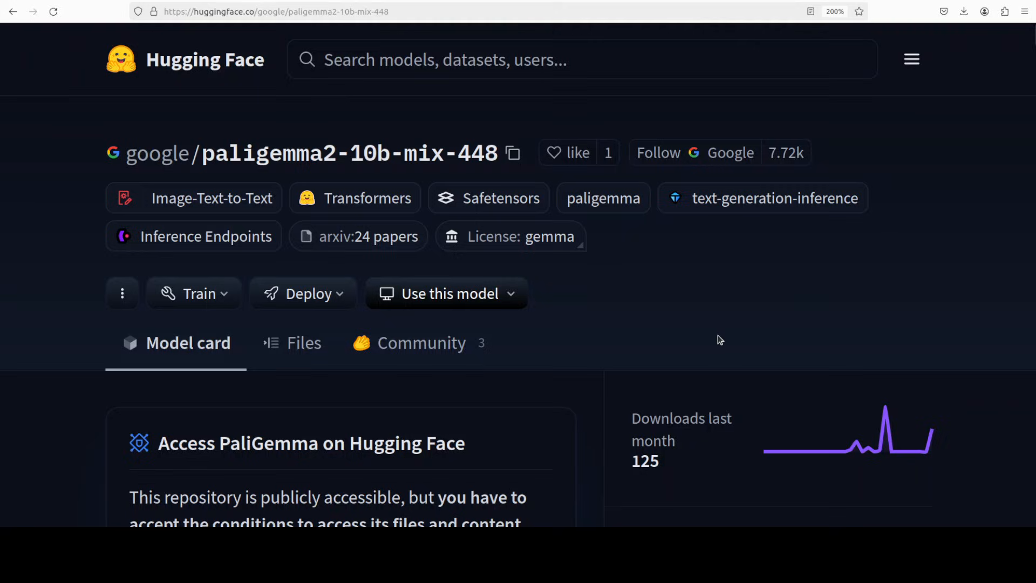
{"action": "mouse_move", "coordinate": [180, 45]}
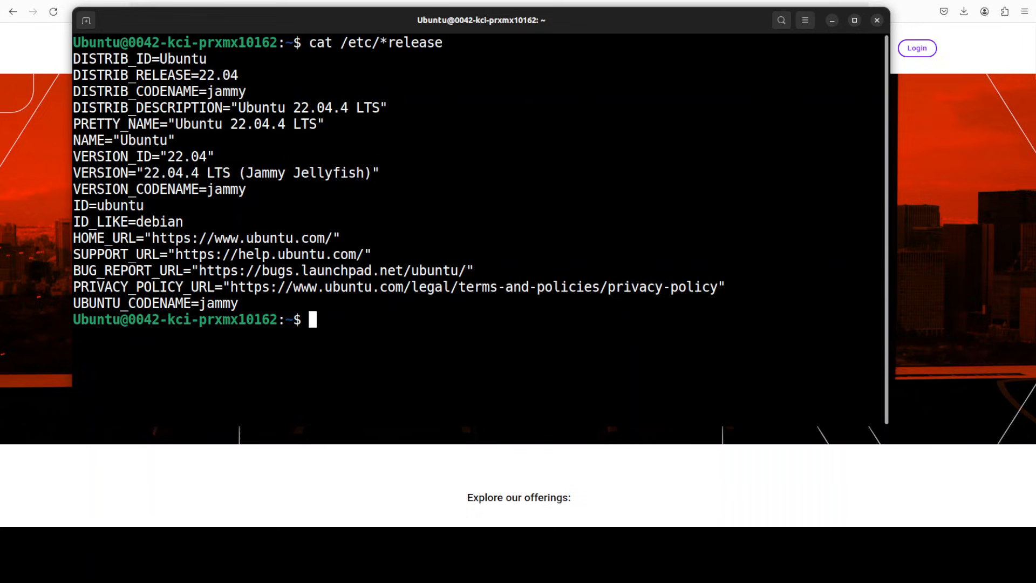
Clear the terminal and paste the copied conda create command at the prompt.
{"action": "type", "text": "clear"}
{"action": "type", "text": "nvidia-smi"}
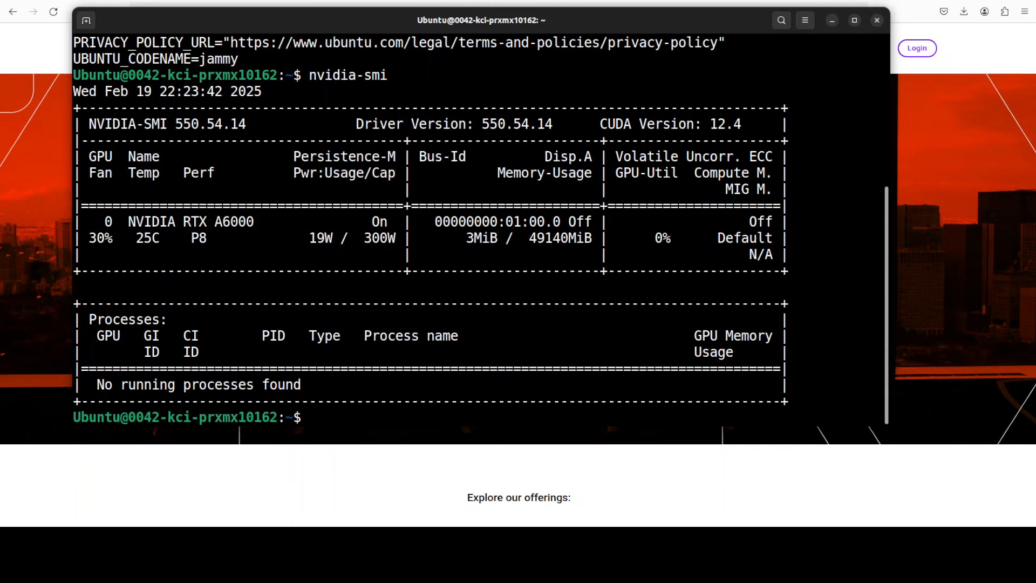
{"action": "right_click", "coordinate": [467, 268]}
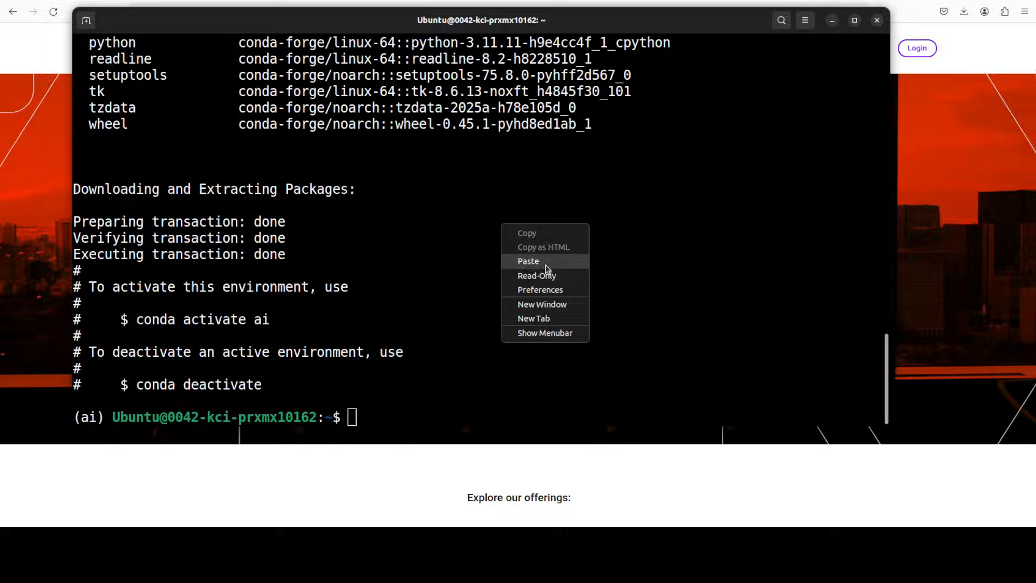
{"action": "left_click", "coordinate": [528, 261]}
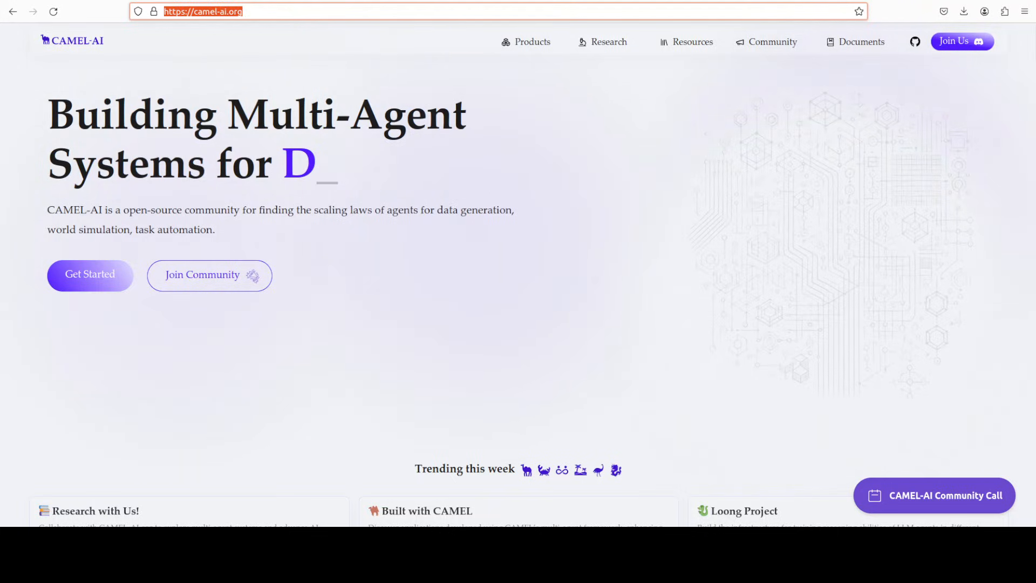
Navigate to huggingface.co/google/paligemma2-10b-mix-448 from the address bar.
{"action": "type", "text": "https://huggingface.co/google/paligemma2-10b-mix-448"}
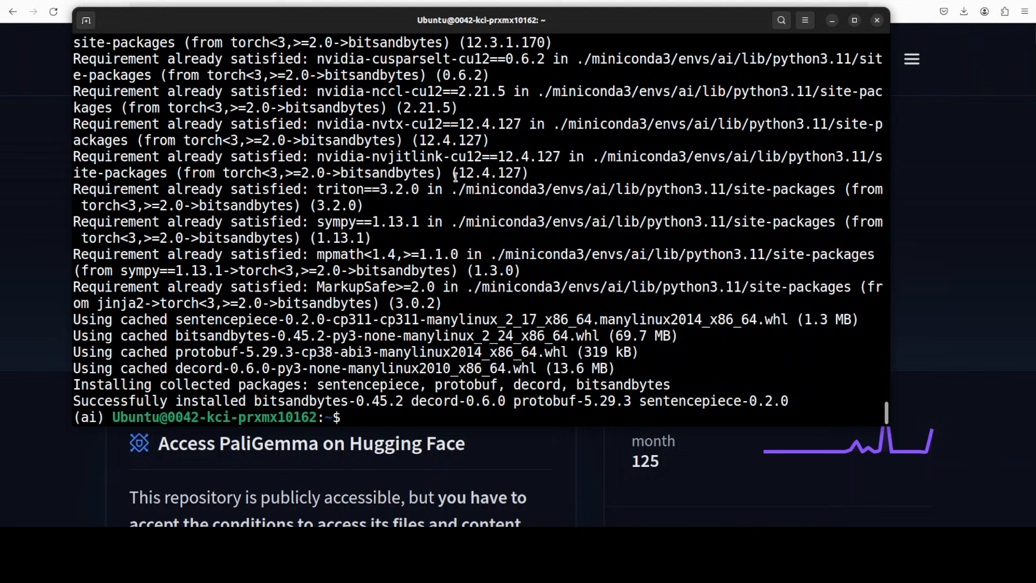
Run huggingface-cli login and answer Y to save the token as git credential.
{"action": "type", "text": "huggingface-cli login"}
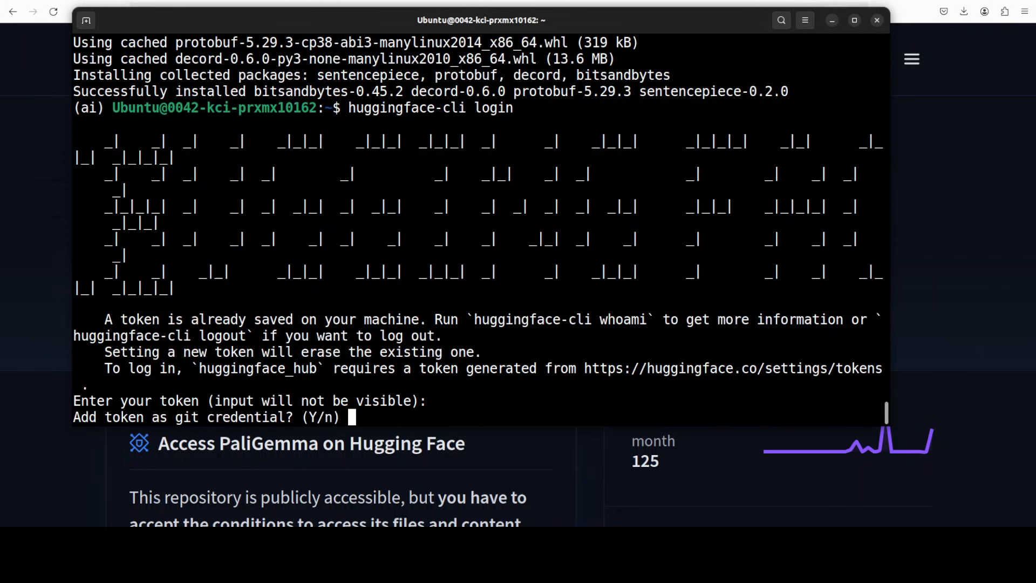
{"action": "type", "text": "Y"}
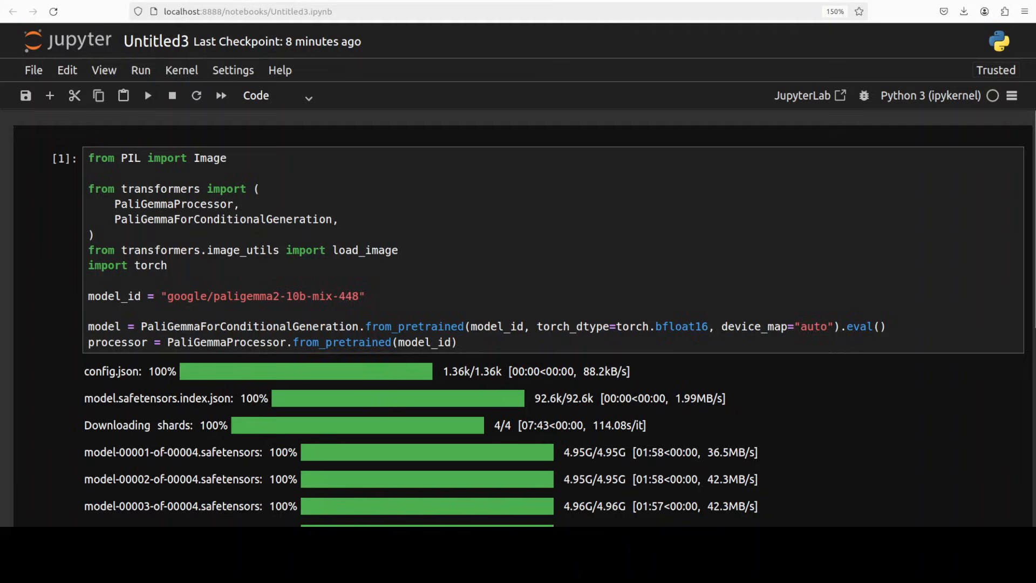
Scroll down the notebook past the model-loading cell's download output.
{"action": "scroll", "scroll_direction": "down", "scroll_amount": 3}
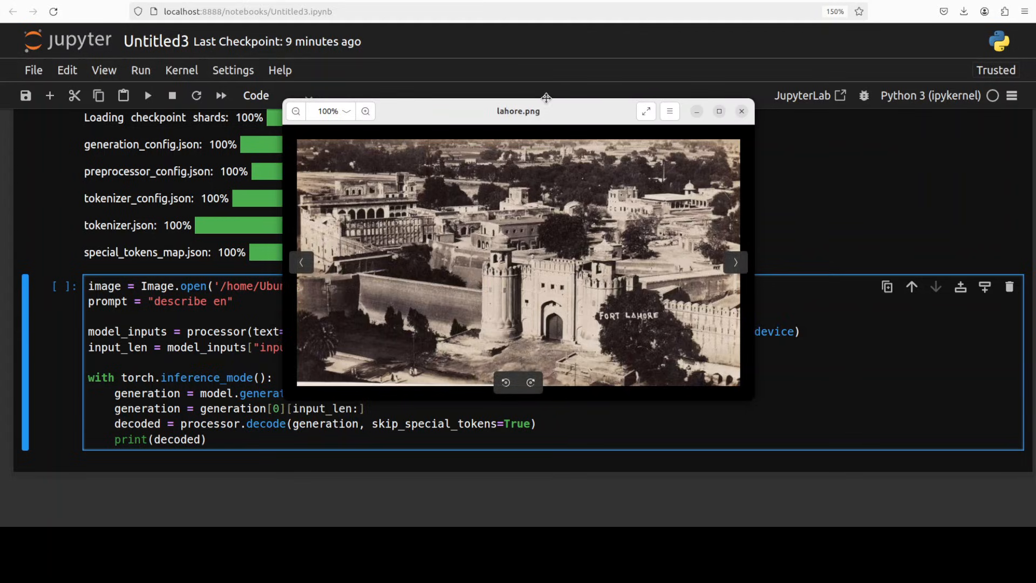
Move the Lahore photo preview aside to see the describe cell.
{"action": "left_click_drag", "start_coordinate": [546, 97], "coordinate": [677, 22]}
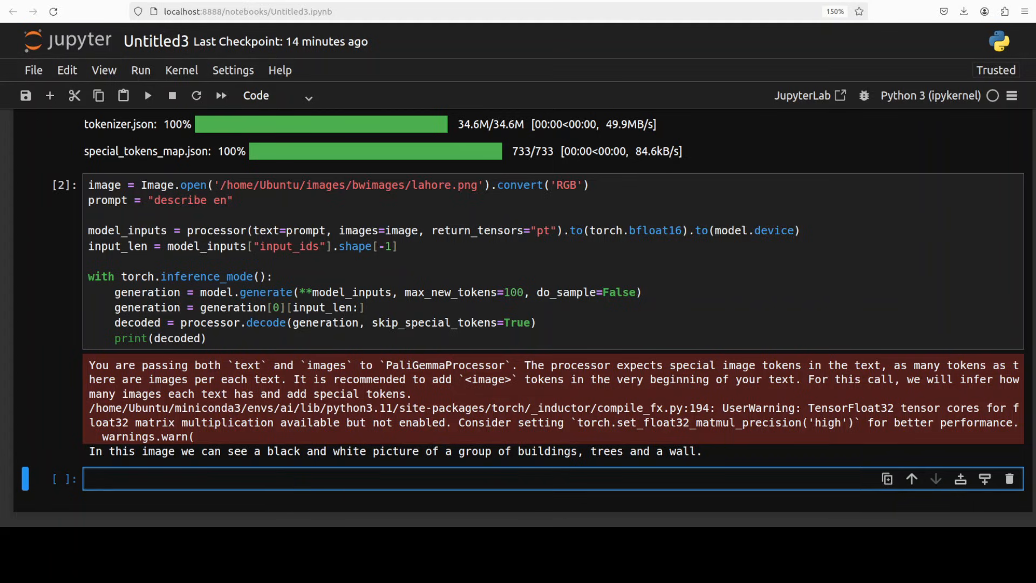
Close the Lahore preview and select 'describe' in the prompt to replace it with 'ocr'.
{"action": "left_click", "coordinate": [264, 478]}
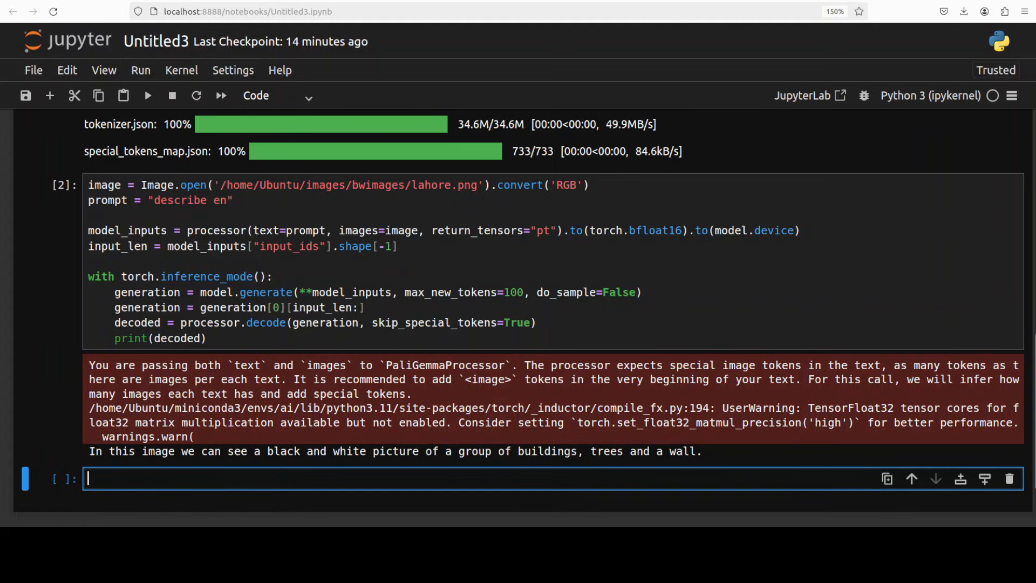
{"action": "mouse_move", "coordinate": [148, 302]}
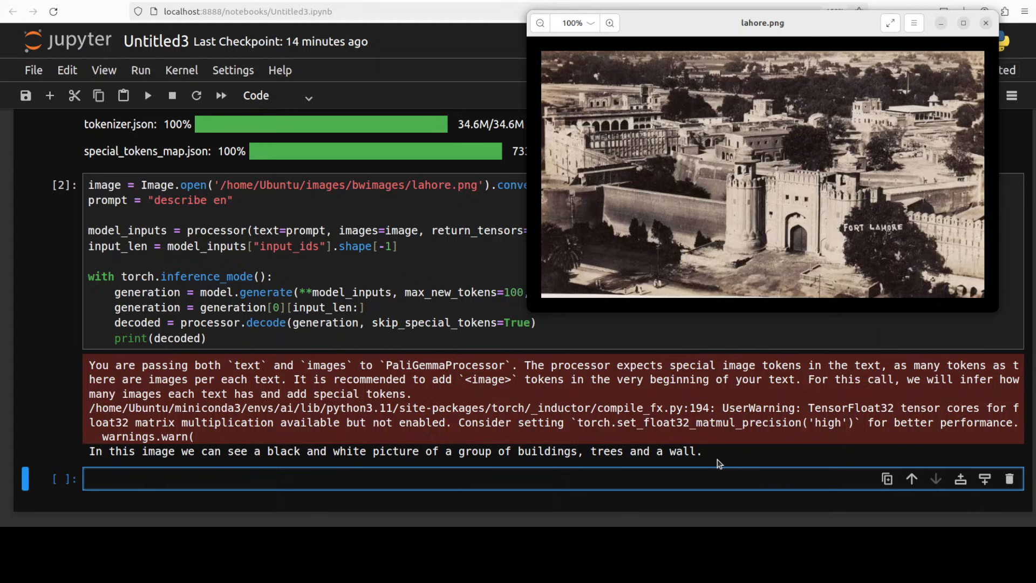
{"action": "mouse_move", "coordinate": [713, 464]}
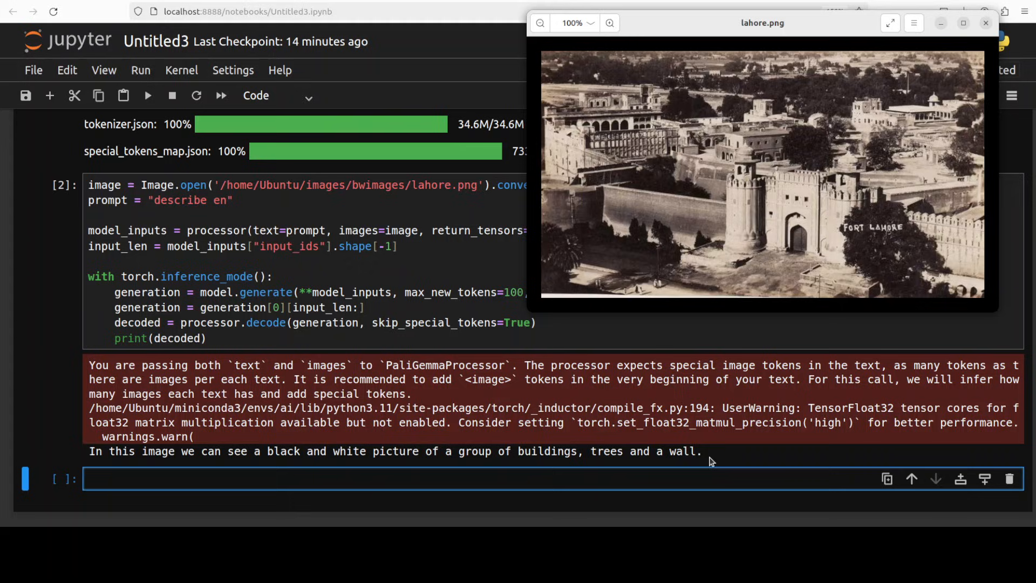
{"action": "mouse_move", "coordinate": [324, 447]}
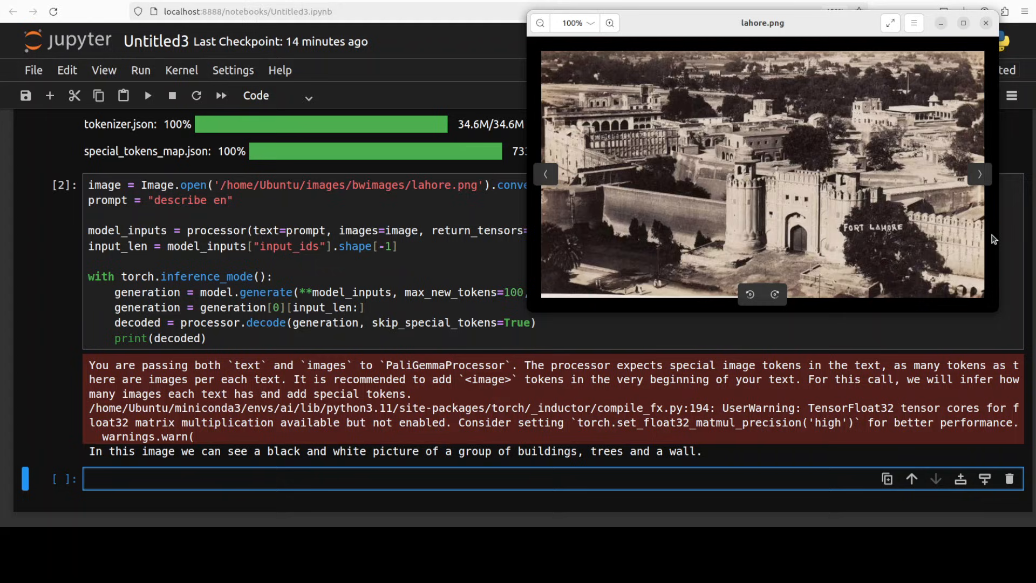
{"action": "mouse_move", "coordinate": [879, 235]}
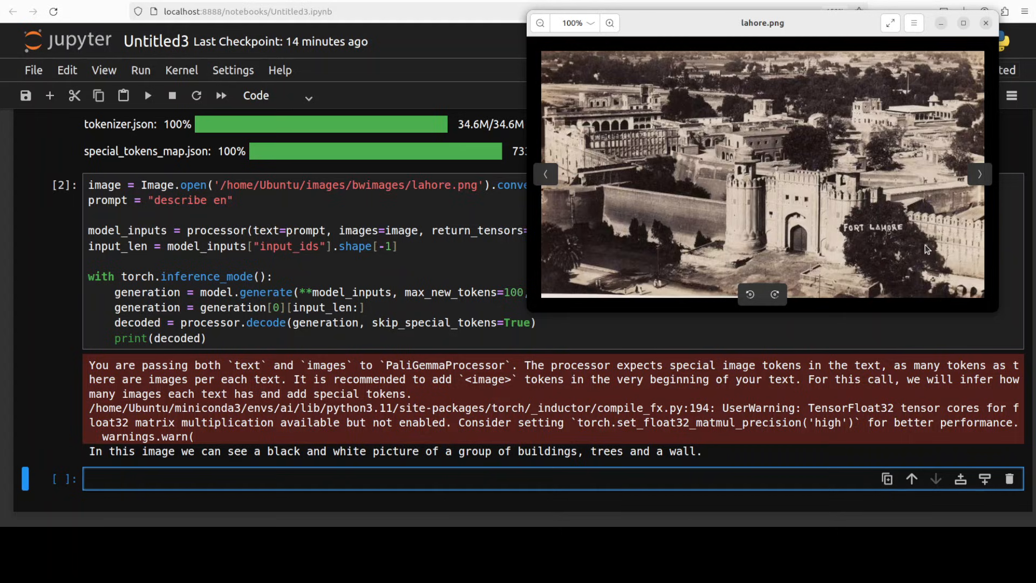
{"action": "left_click", "coordinate": [986, 23]}
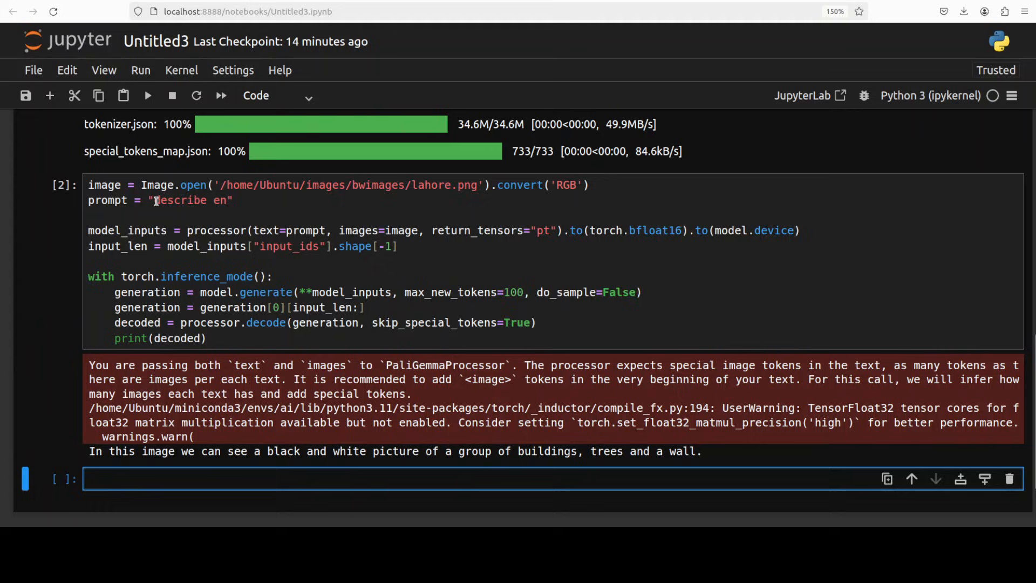
{"action": "double_click", "coordinate": [178, 201]}
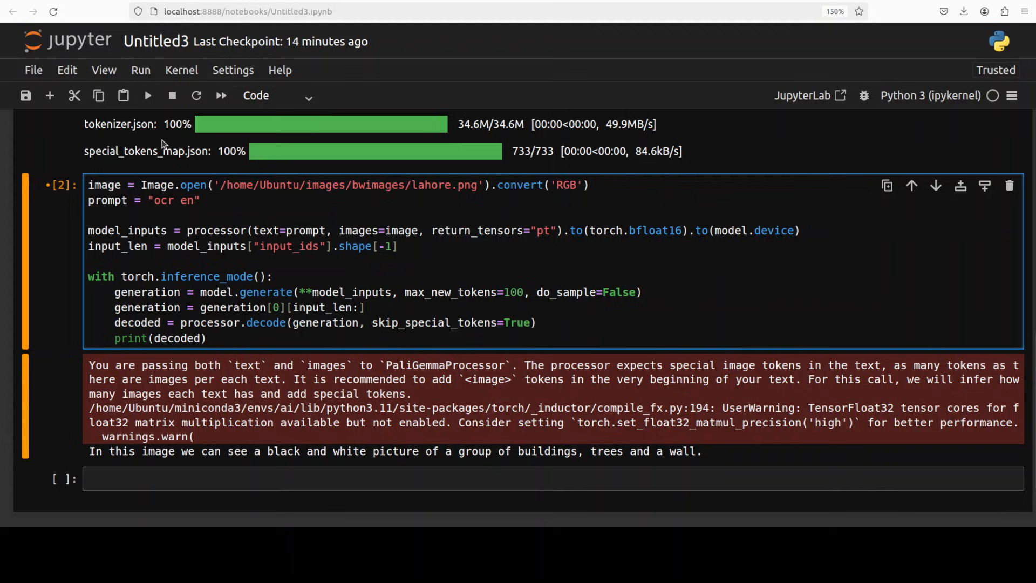
Run the 'ocr en' cell on lahore.png to get the recognized text.
{"action": "left_click", "coordinate": [148, 95]}
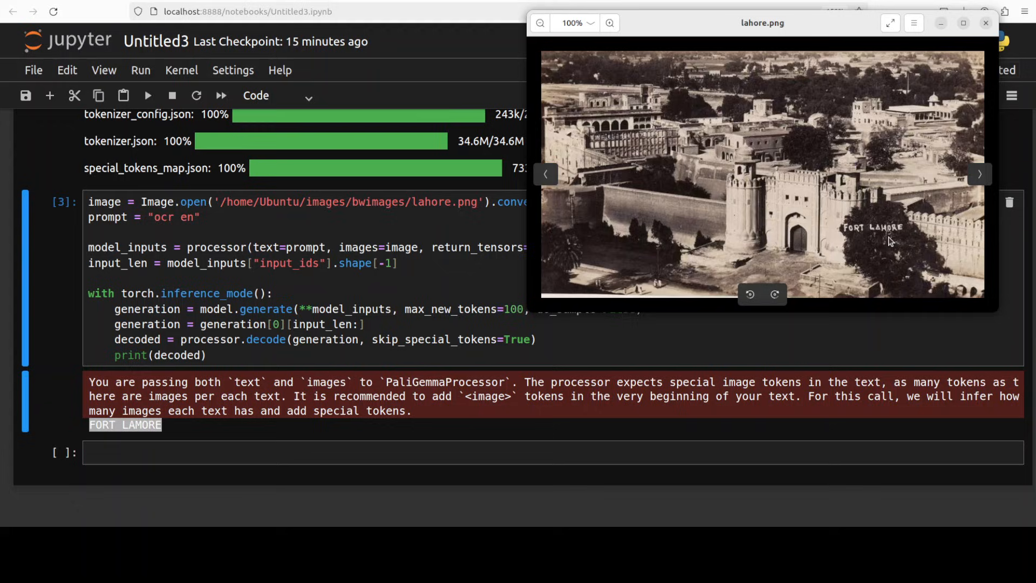
{"action": "mouse_move", "coordinate": [888, 239]}
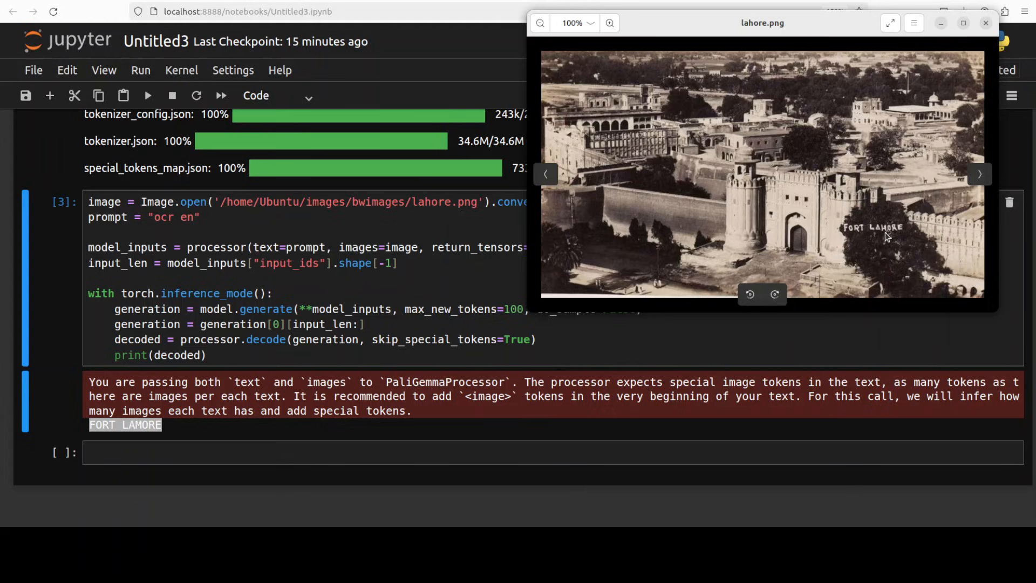
{"action": "mouse_move", "coordinate": [878, 237]}
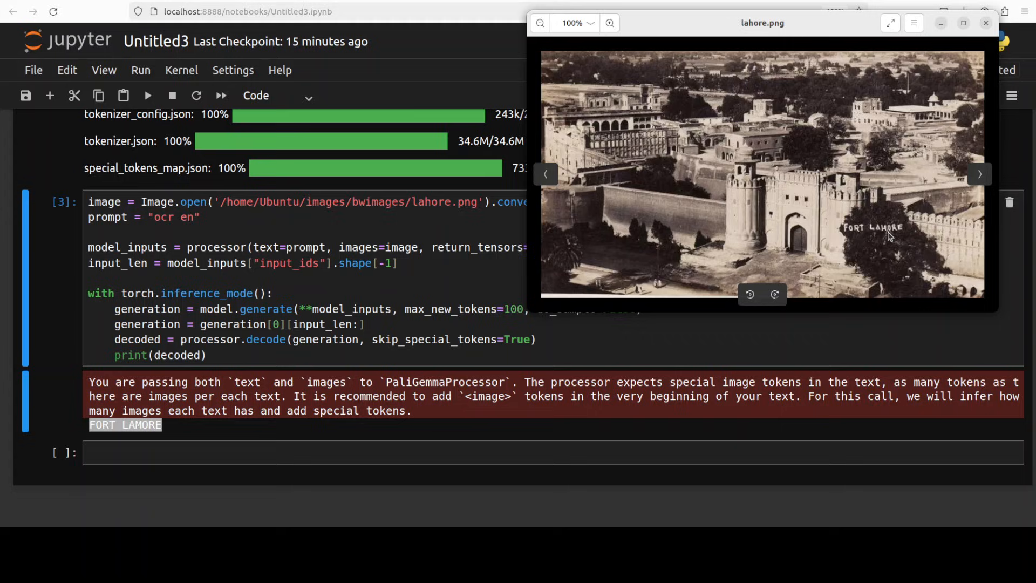
{"action": "mouse_move", "coordinate": [899, 233]}
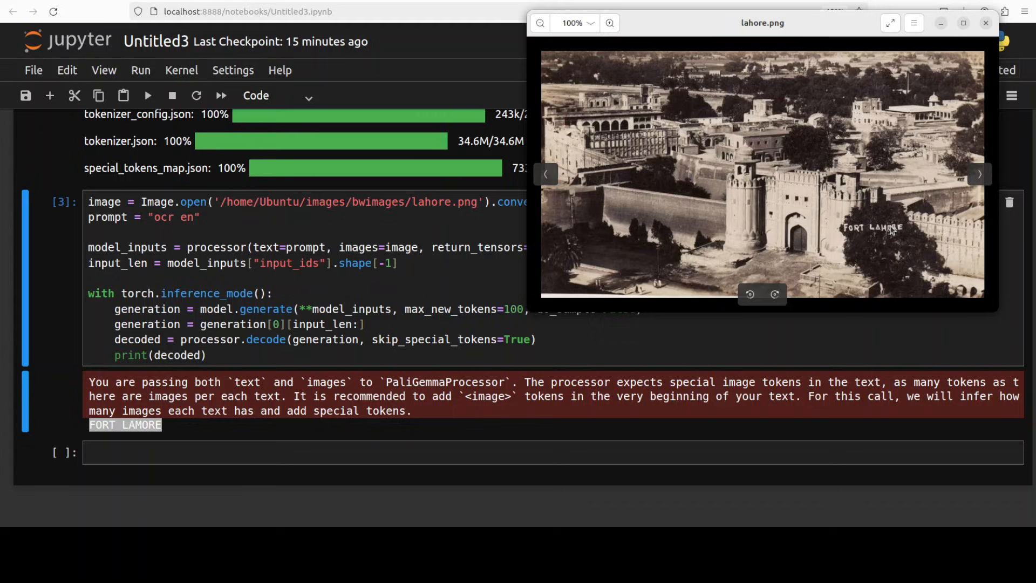
{"action": "mouse_move", "coordinate": [918, 243]}
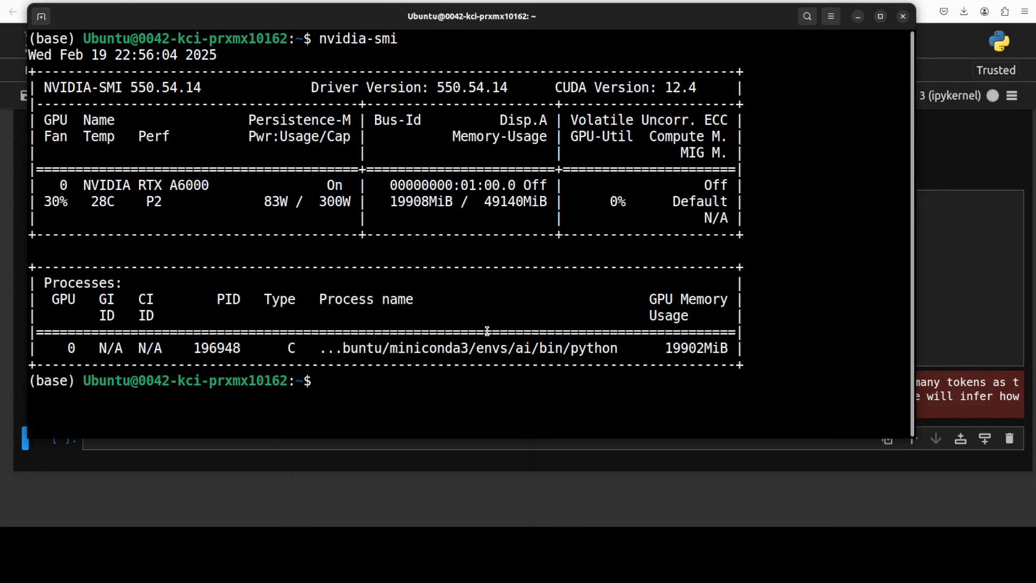
{"action": "mouse_move", "coordinate": [423, 221]}
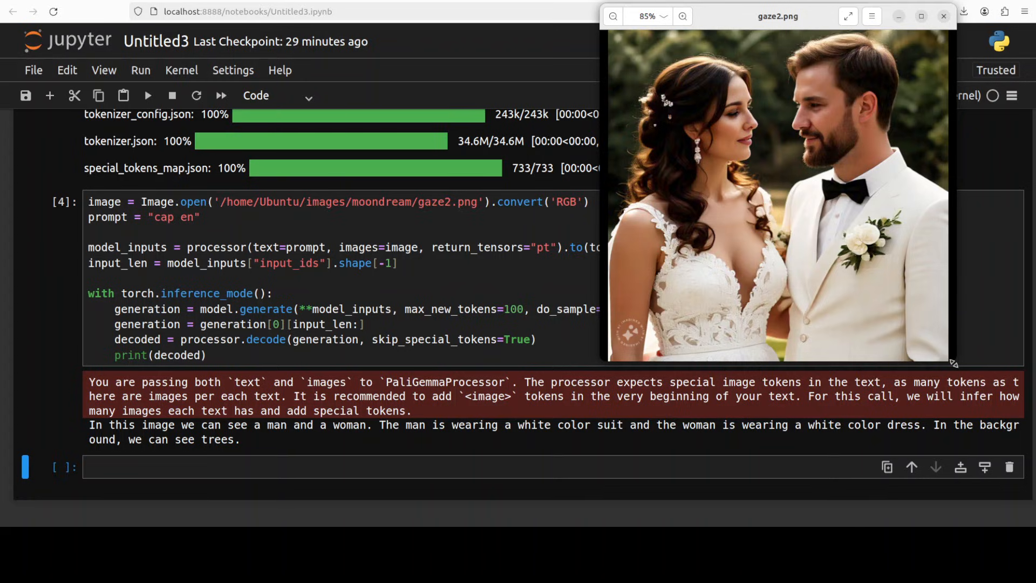
{"action": "mouse_move", "coordinate": [850, 184]}
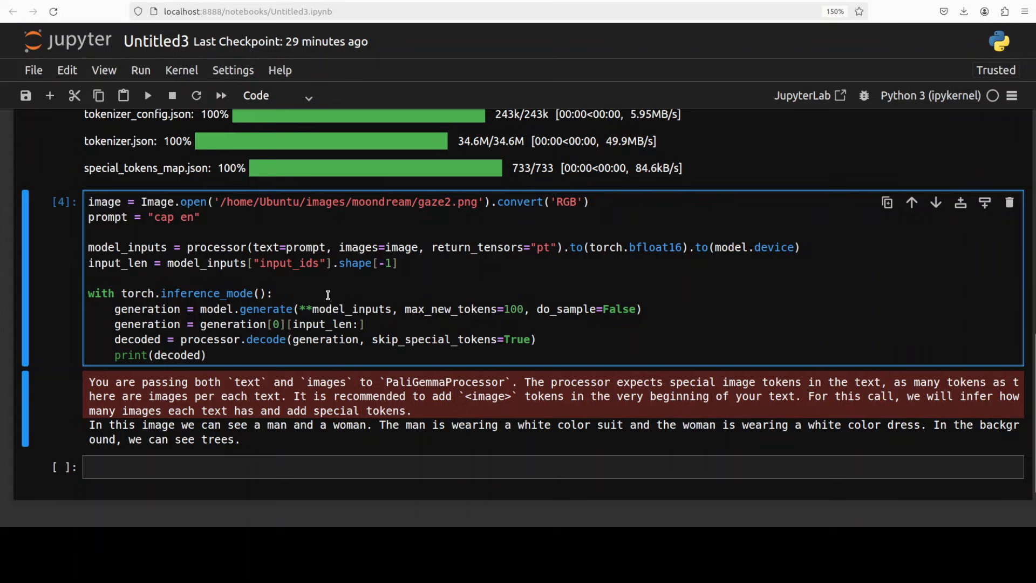
Edit the gaze2.png cell's prompt from 'cap en' to 'caption en'.
{"action": "left_click", "coordinate": [176, 217]}
{"action": "type", "text": "tion"}
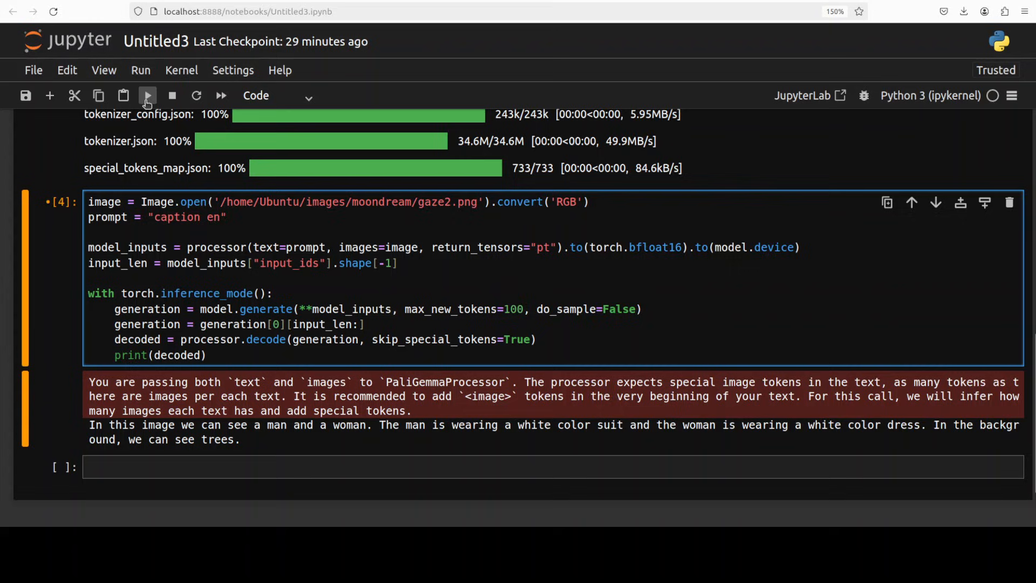
Run the gaze2.png cell again with the 'caption en' prompt.
{"action": "left_click", "coordinate": [147, 95]}
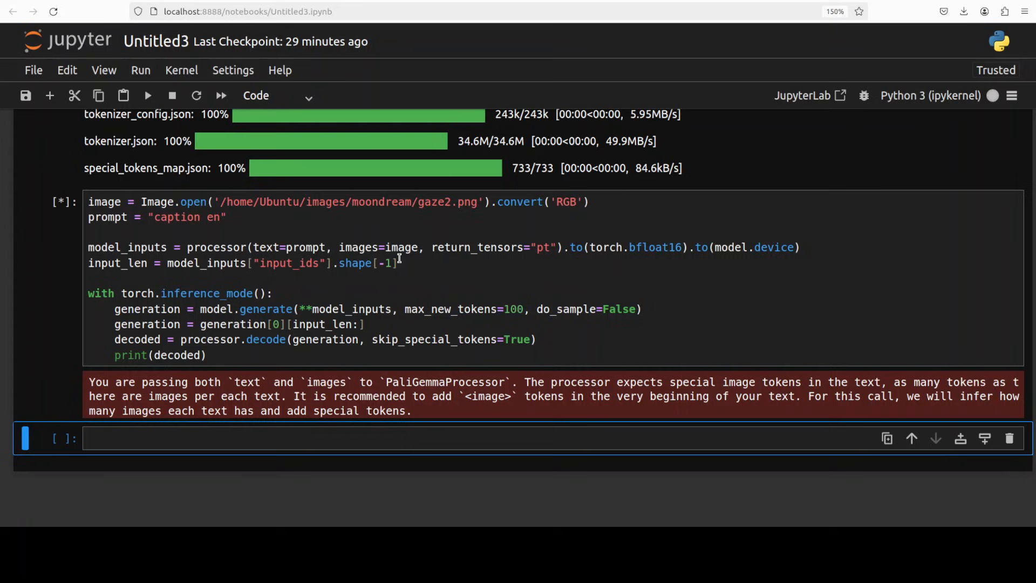
{"action": "mouse_move", "coordinate": [218, 279]}
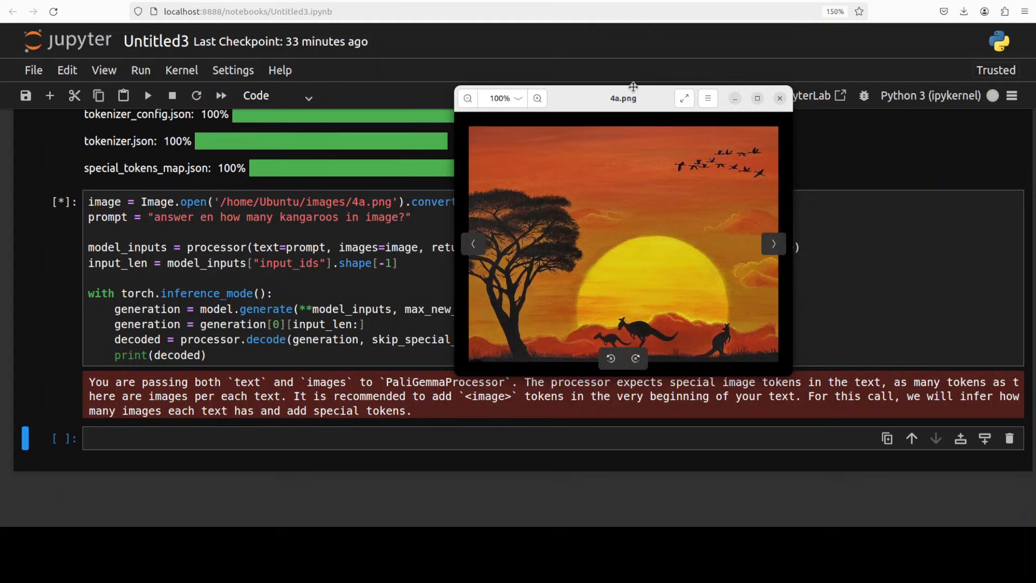
Move the kangaroo sunset painting preview aside while the count question runs on 4a.png.
{"action": "left_click_drag", "start_coordinate": [622, 99], "coordinate": [741, 81]}
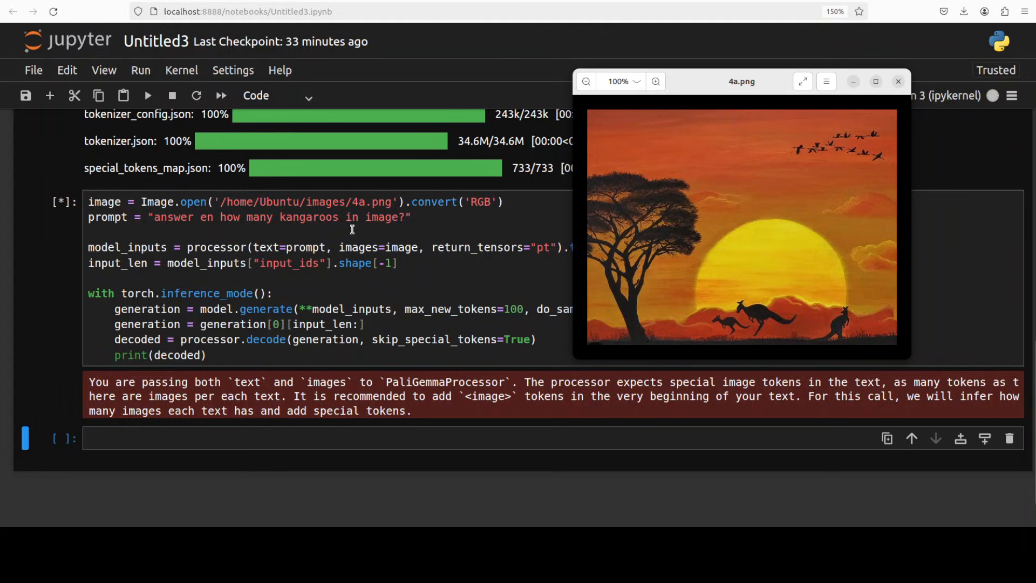
{"action": "mouse_move", "coordinate": [284, 229]}
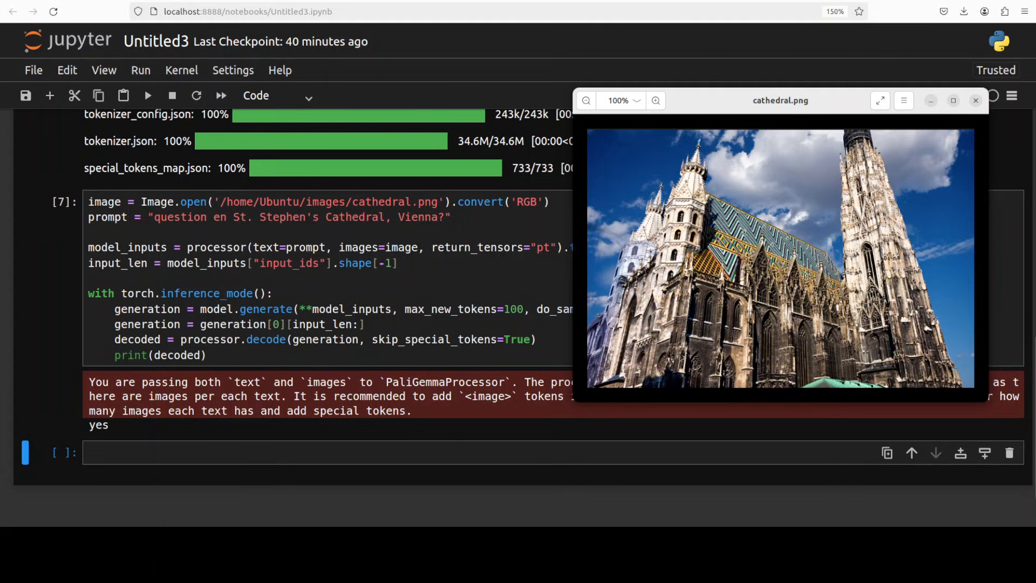
Run the St. Stephen's Cathedral question, close the photo preview, and rewrite the prompt to 'detect'.
{"action": "left_click", "coordinate": [976, 101]}
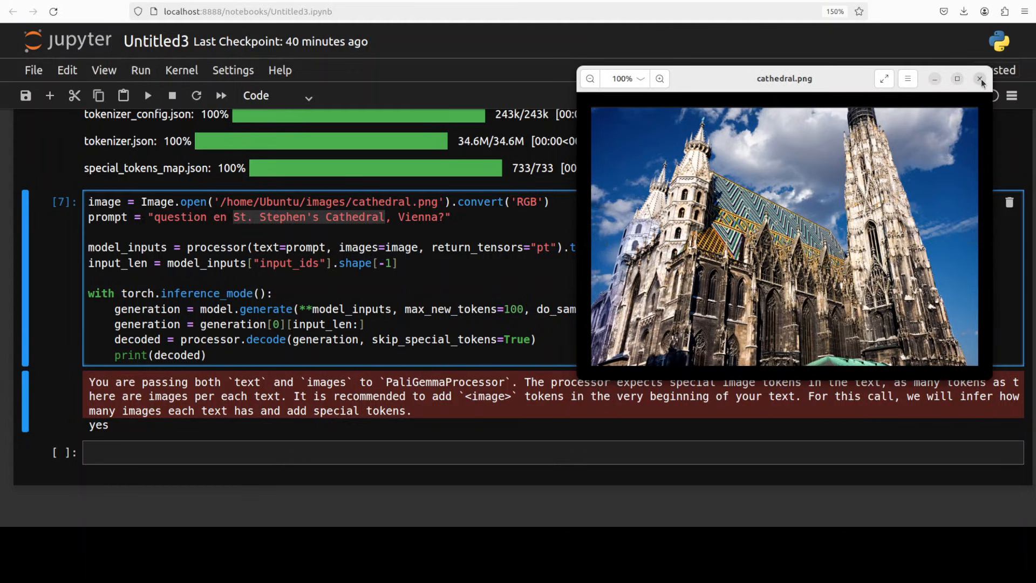
{"action": "left_click", "coordinate": [981, 79]}
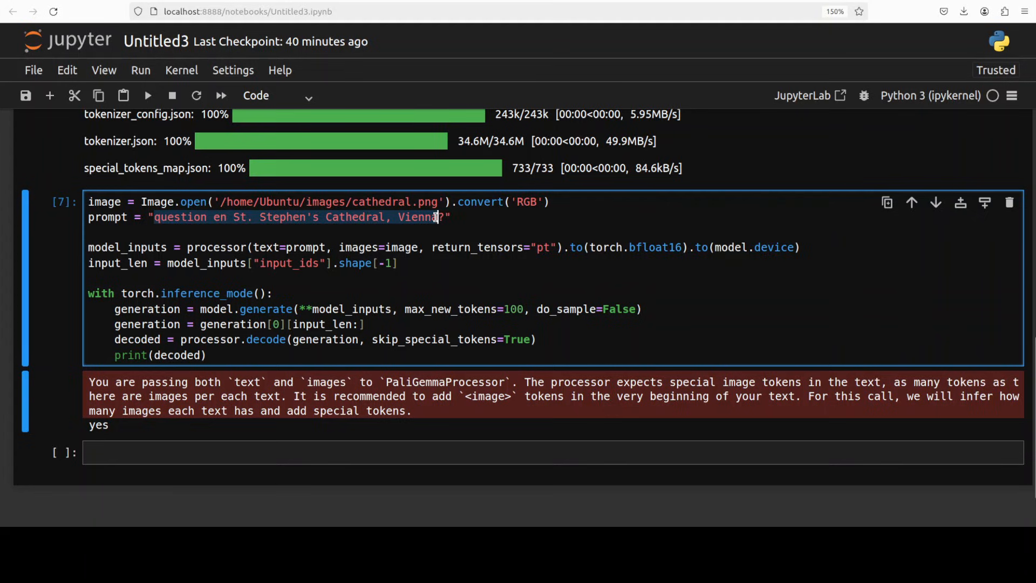
{"action": "type", "text": "detect car\""}
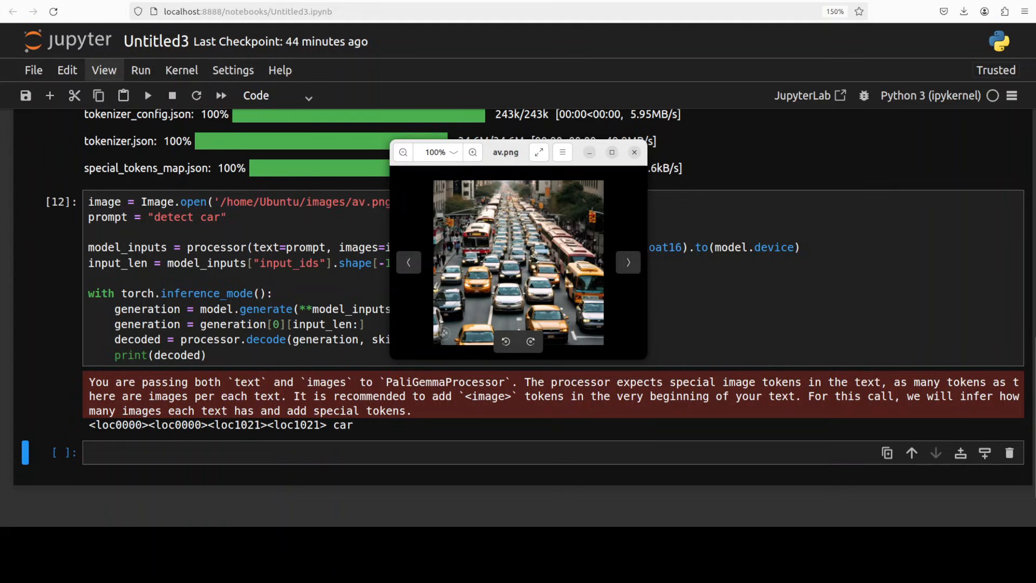
Replace 'detect' with 'segment' so the prompt reads 'segment car' for av.png.
{"action": "left_click", "coordinate": [633, 152]}
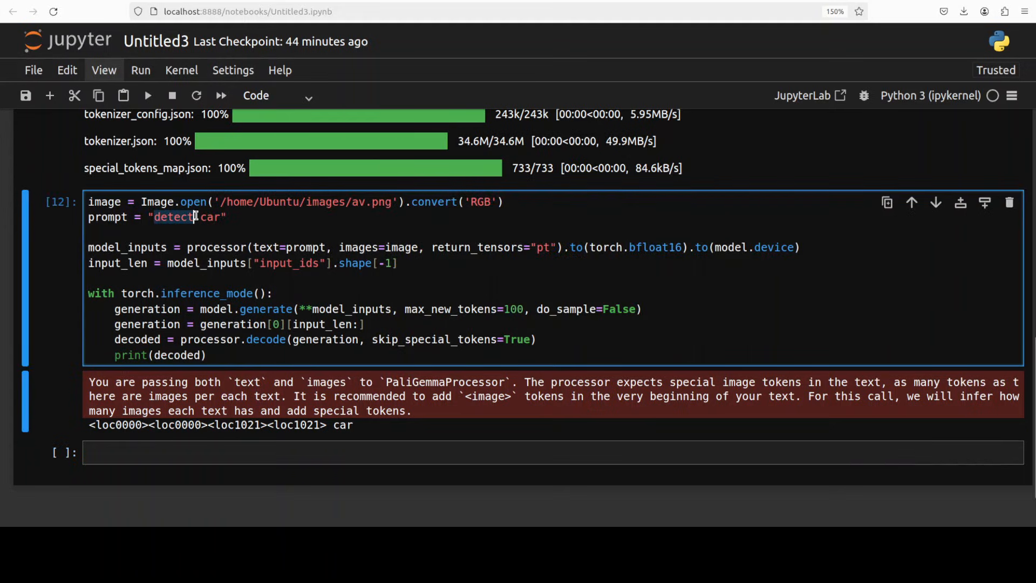
{"action": "type", "text": "segme"}
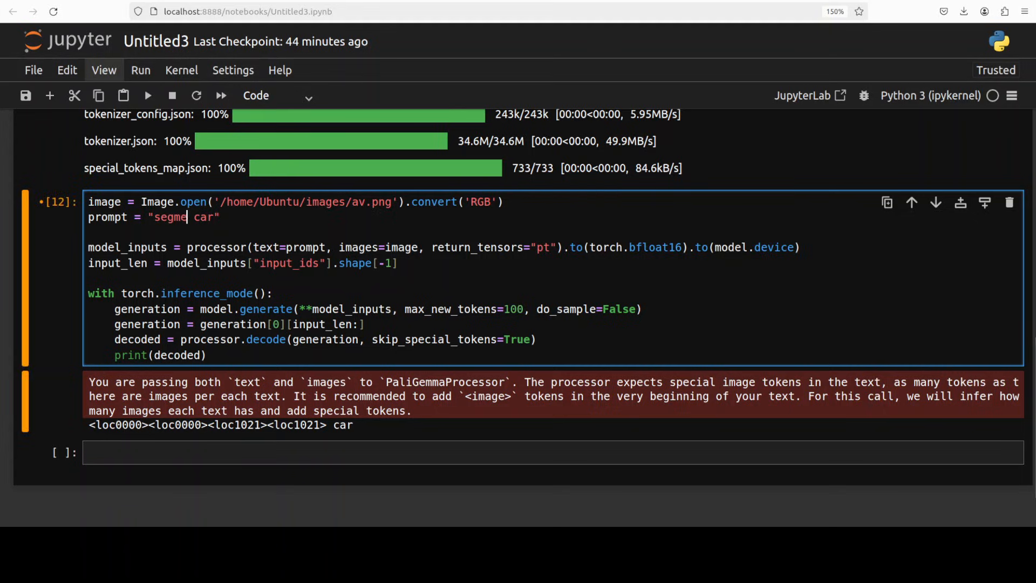
{"action": "type", "text": "nt"}
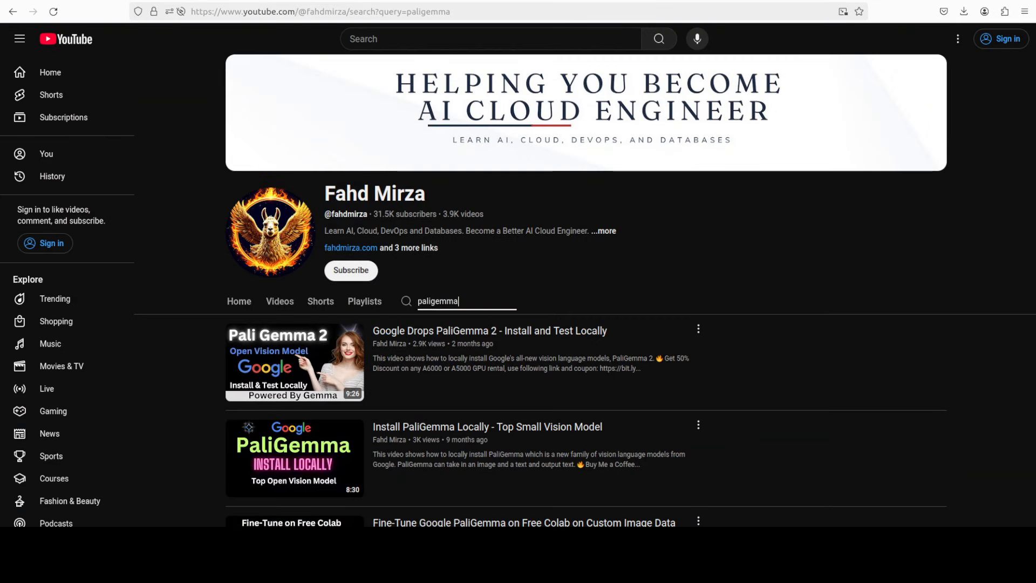
{"action": "mouse_move", "coordinate": [730, 197]}
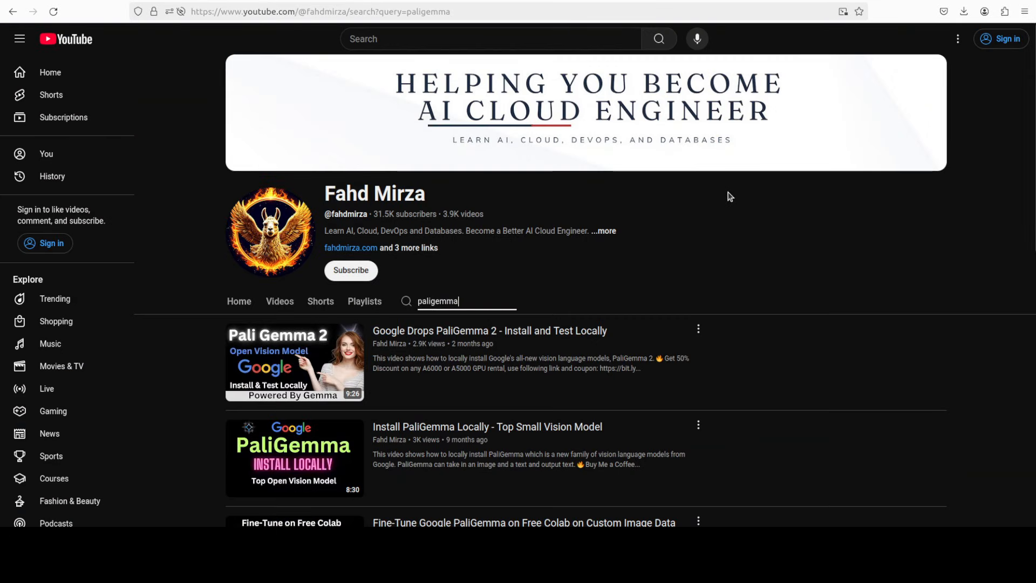